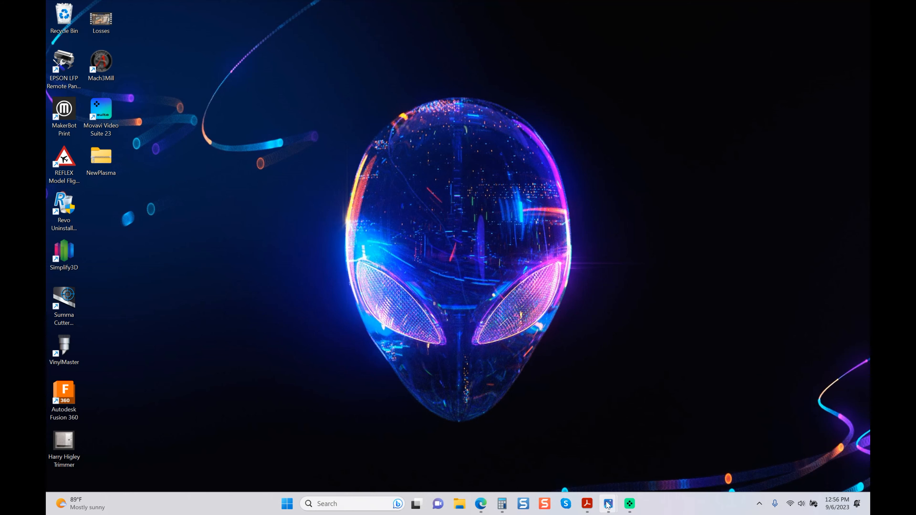
# Step: Switch to Photos showing the Past Clients Boeing.jpg invoice with the Gecko motion control package
pyautogui.click(606, 502)
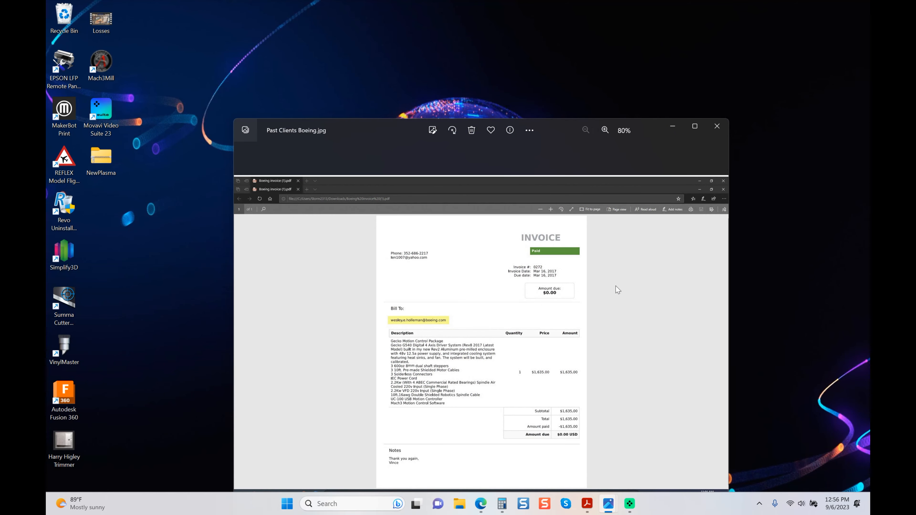
pyautogui.moveTo(493, 291)
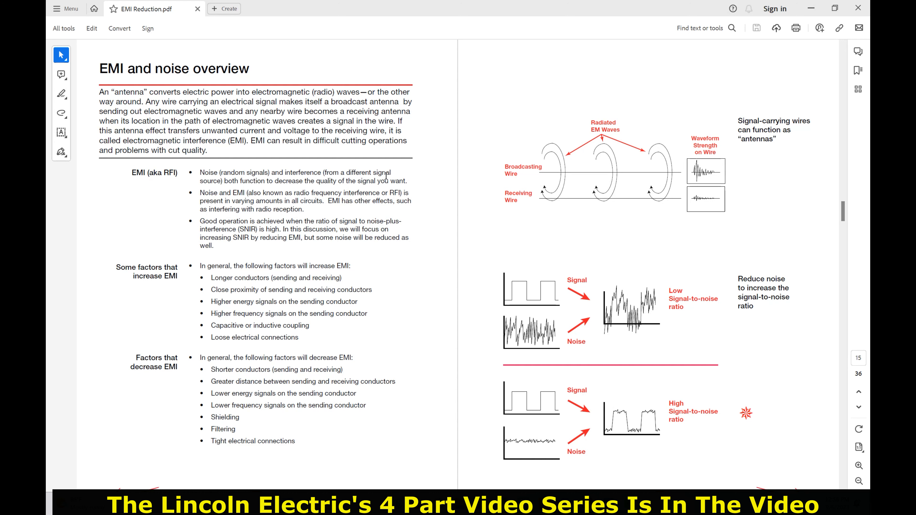
pyautogui.moveTo(416, 165)
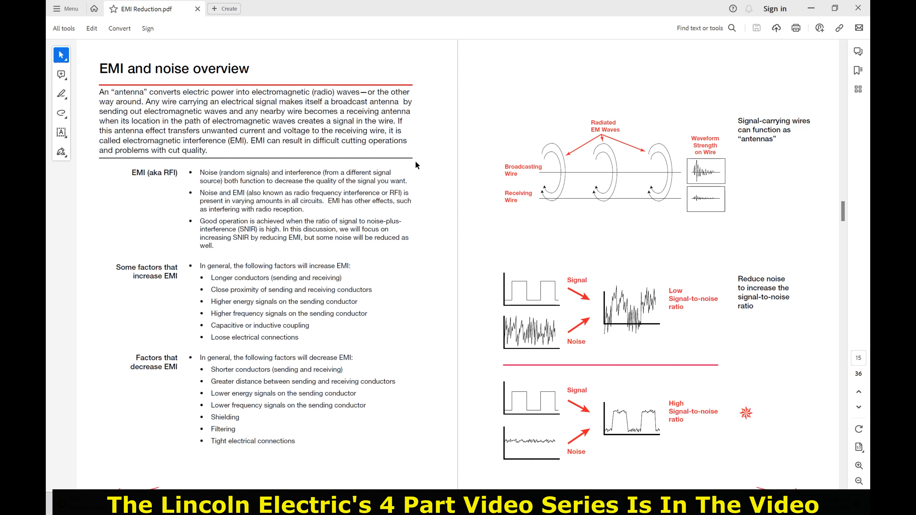
# Step: Scroll EMI Reduction.pdf to the EMI and noise overview spread
pyautogui.scroll(-3)
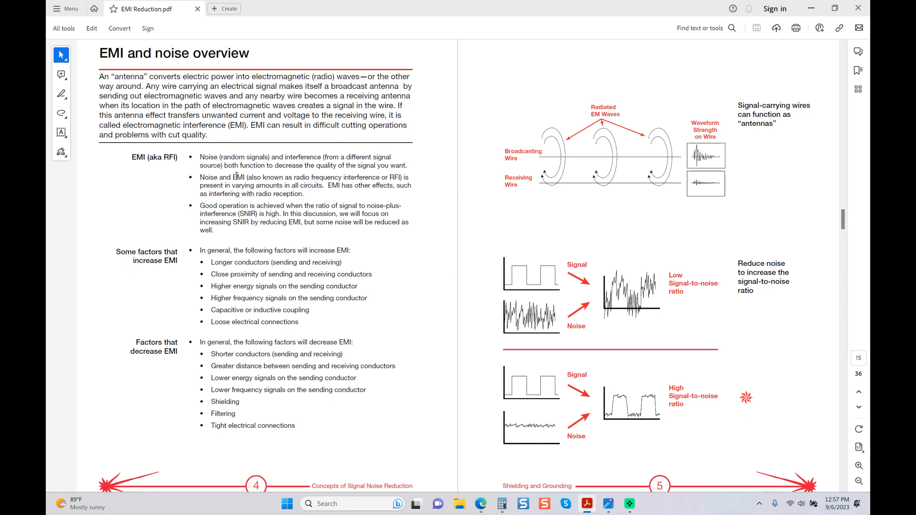
pyautogui.moveTo(658, 159)
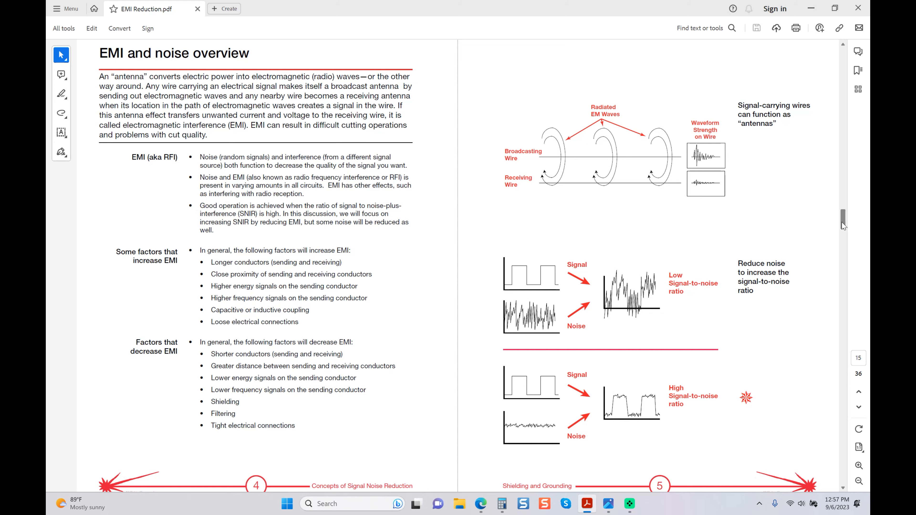
# Step: Scroll down to the 'Where do EMI problems show up?' pages of the guide
pyautogui.scroll(-3)
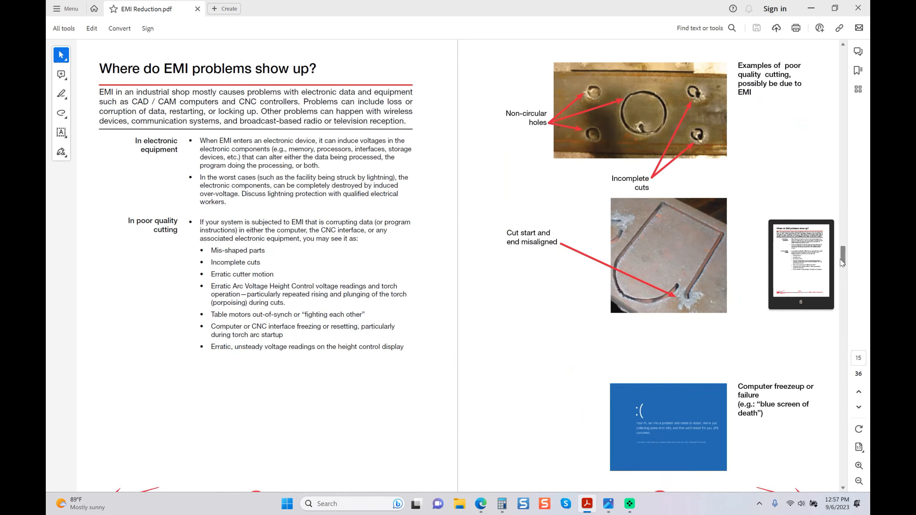
pyautogui.scroll(-3)
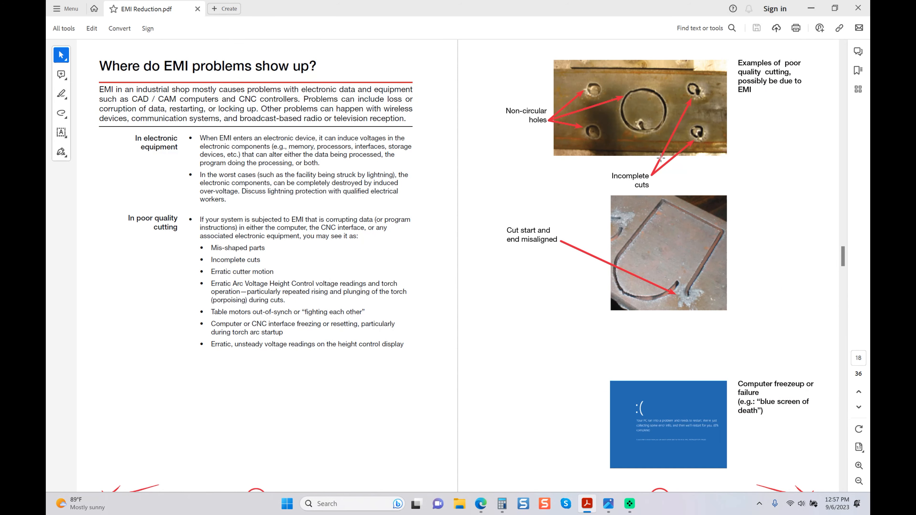
pyautogui.moveTo(559, 300)
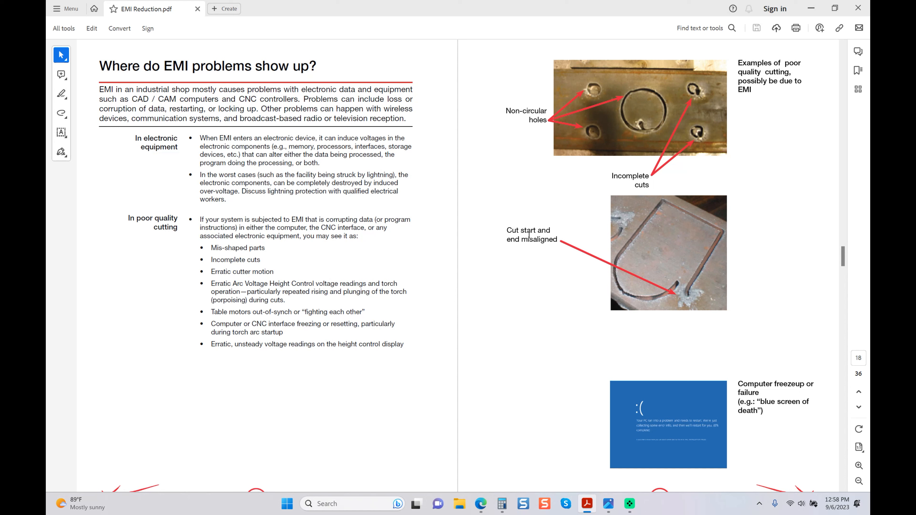
# Step: Scroll past the Steps to reduce EMI section to the Shielding and grounding pages
pyautogui.scroll(-3)
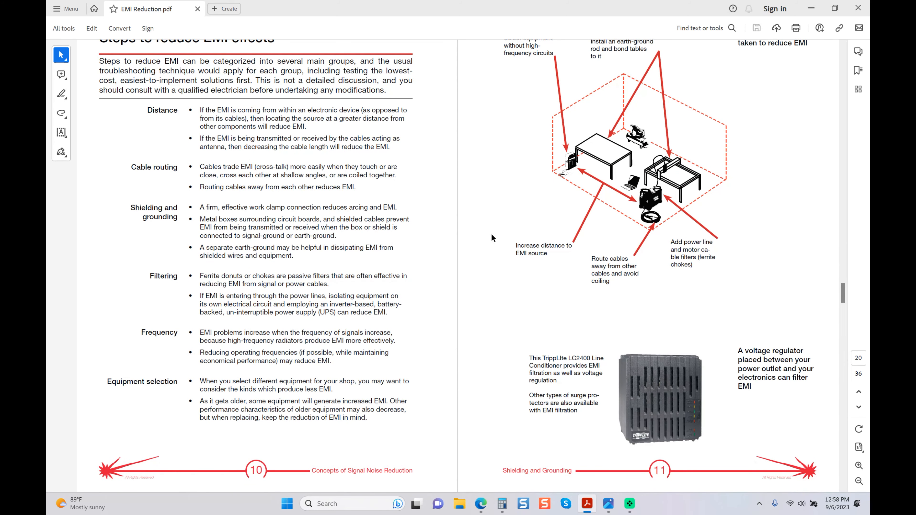
pyautogui.moveTo(516, 124)
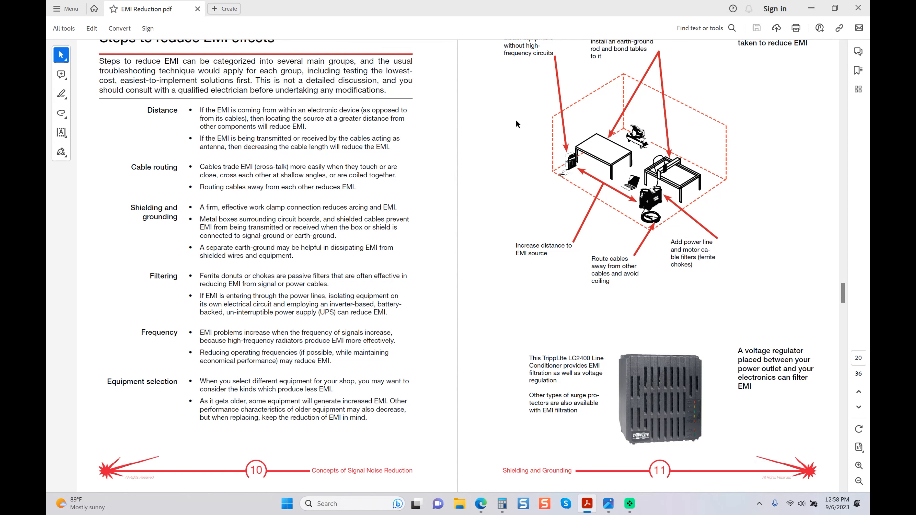
pyautogui.scroll(-3)
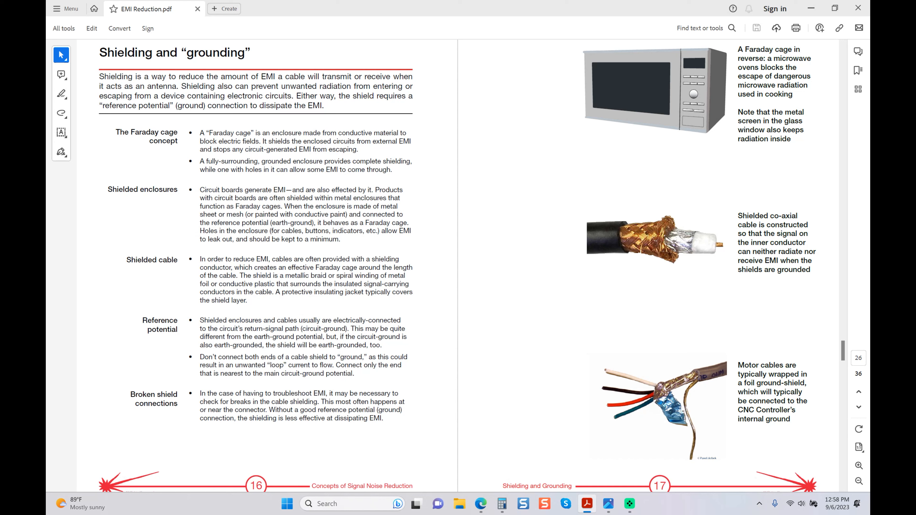
pyautogui.moveTo(783, 393)
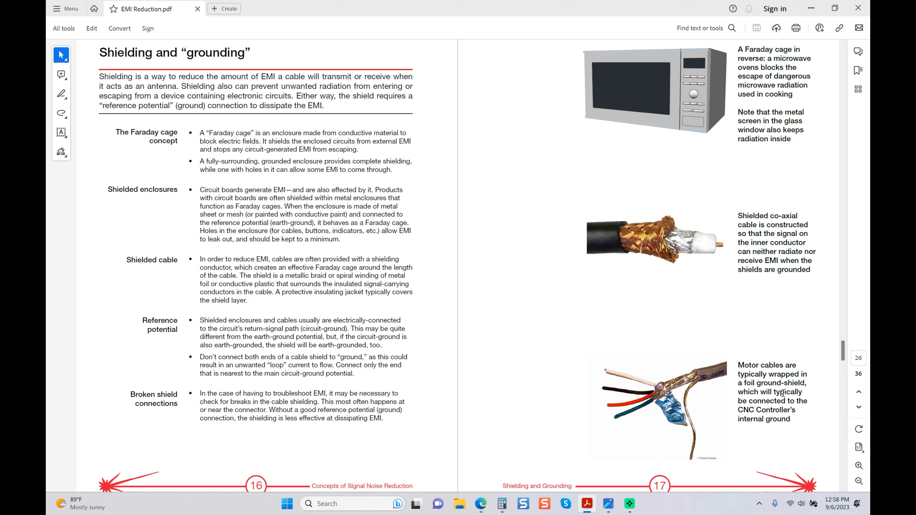
pyautogui.moveTo(776, 407)
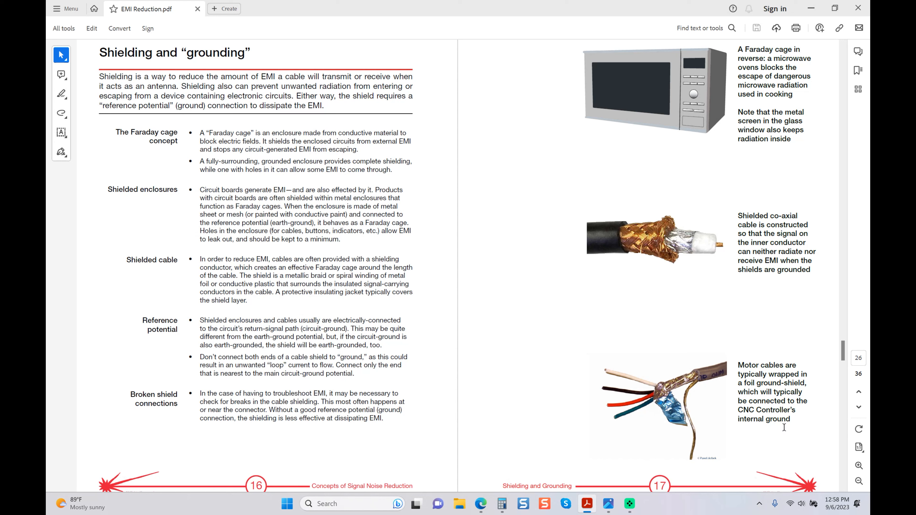
pyautogui.moveTo(344, 204)
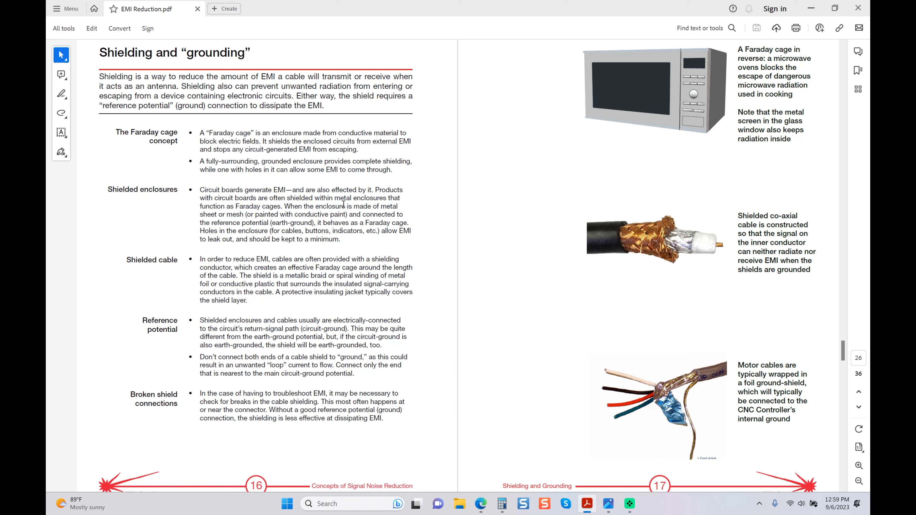
pyautogui.moveTo(149, 194)
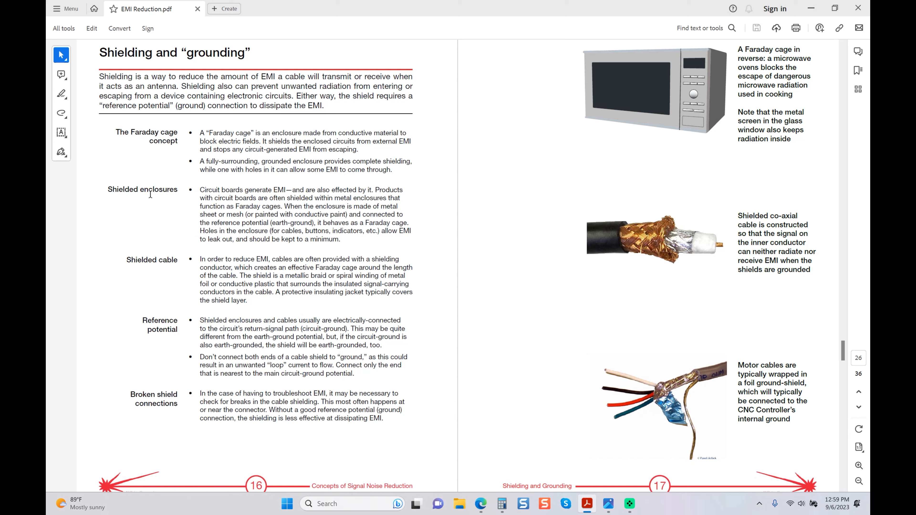
pyautogui.moveTo(183, 213)
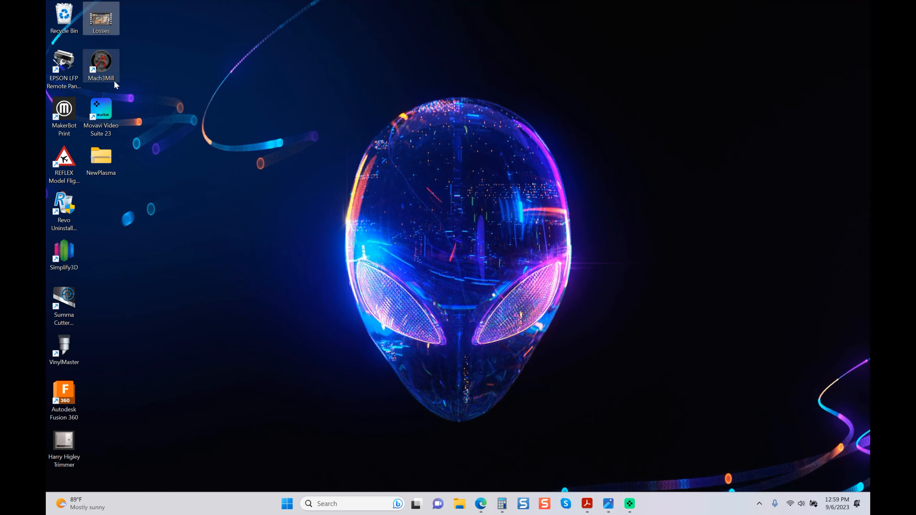
# Step: Play the Losses video from the desktop and pause near 16 seconds on the stepper driver enclosure
pyautogui.doubleClick(101, 18)
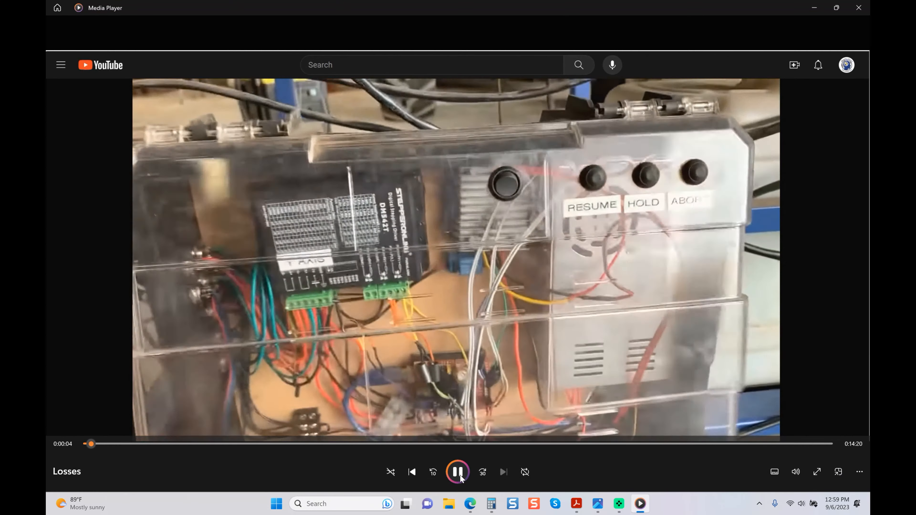
pyautogui.click(457, 472)
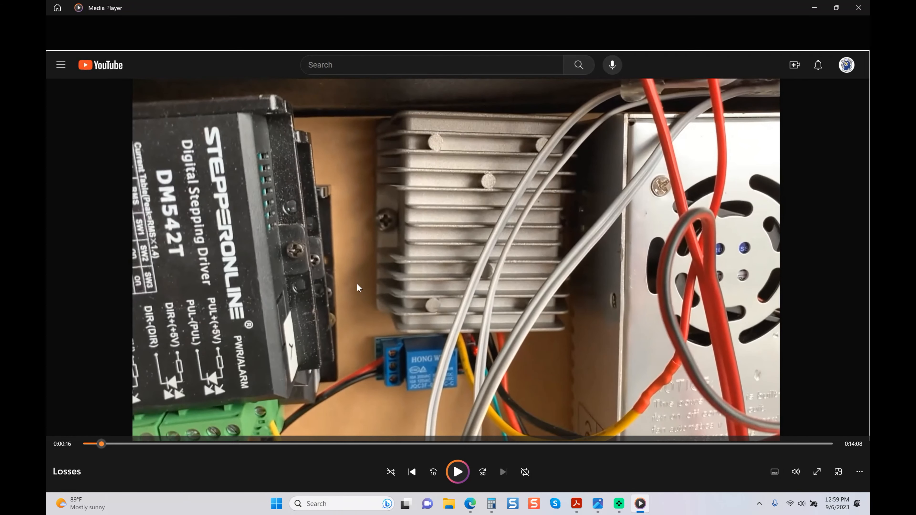
pyautogui.moveTo(438, 391)
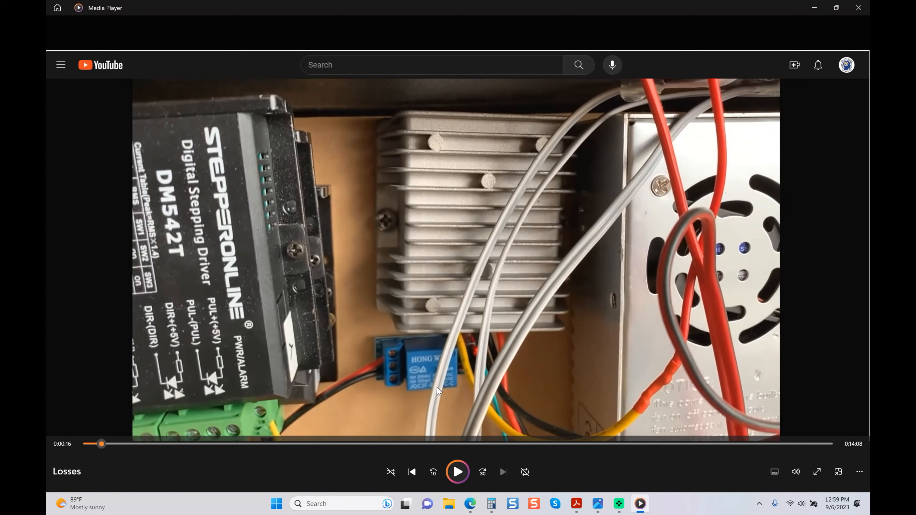
pyautogui.moveTo(553, 399)
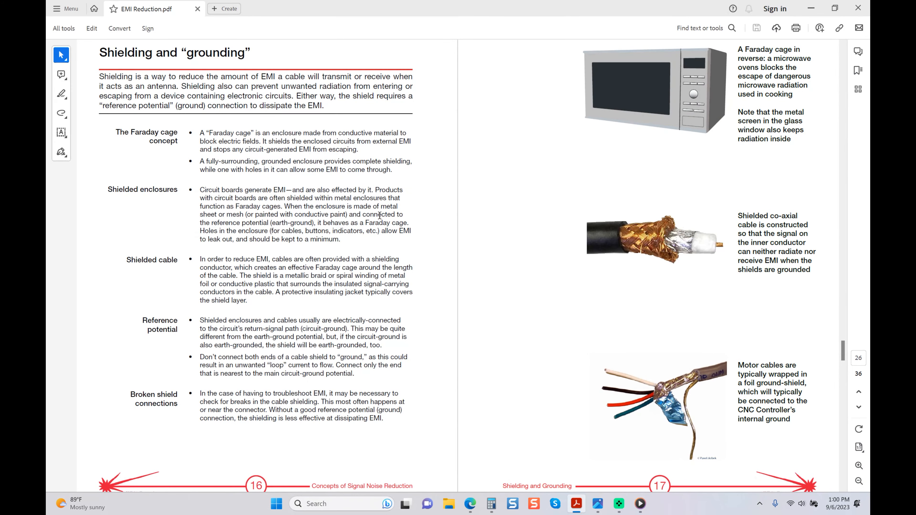
pyautogui.moveTo(136, 182)
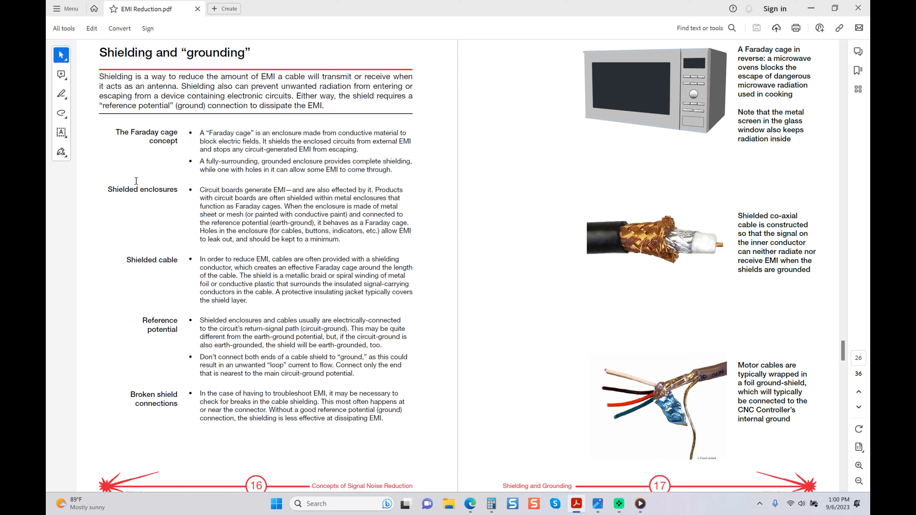
pyautogui.moveTo(269, 201)
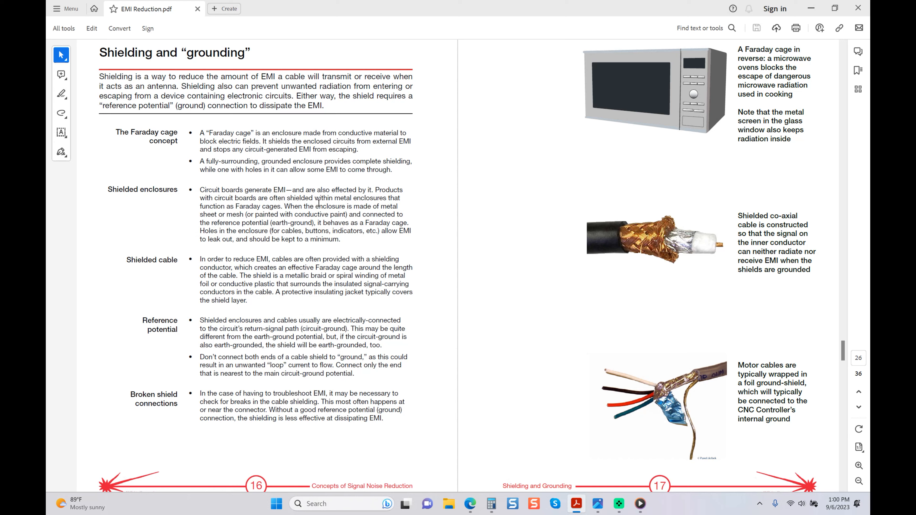
pyautogui.moveTo(242, 206)
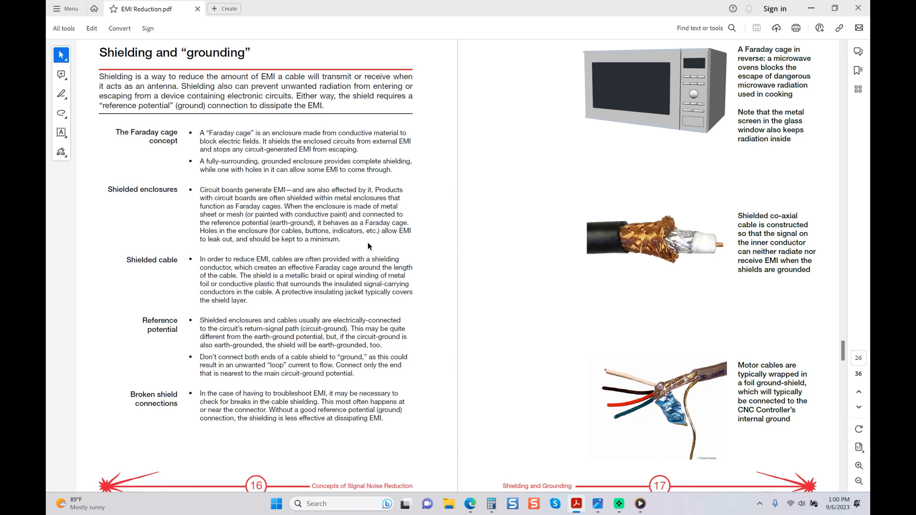
pyautogui.moveTo(242, 247)
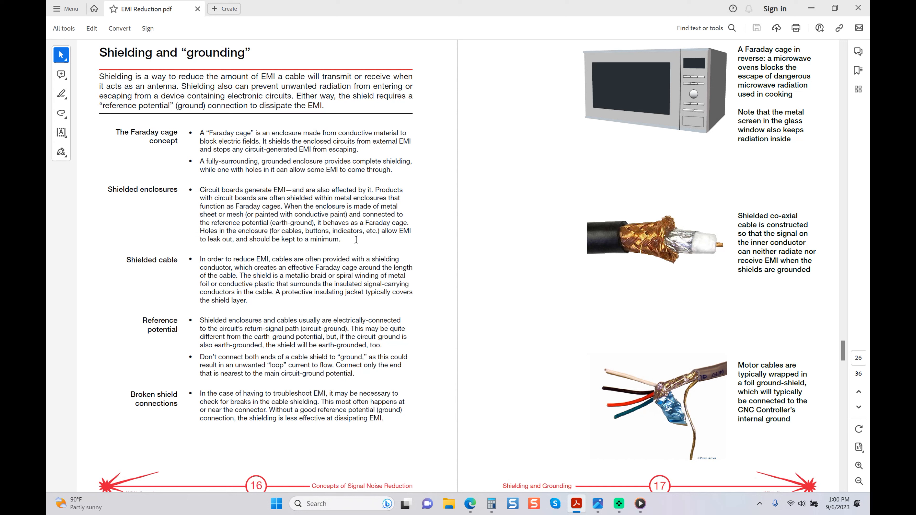
# Step: Return to Media Player and continue the Losses video toward the CommandCNC controller box
pyautogui.click(639, 503)
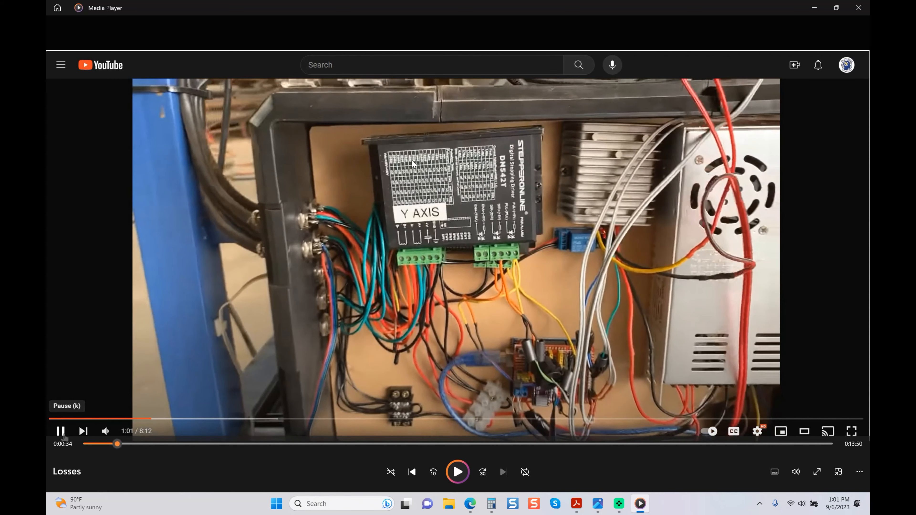
pyautogui.moveTo(311, 239)
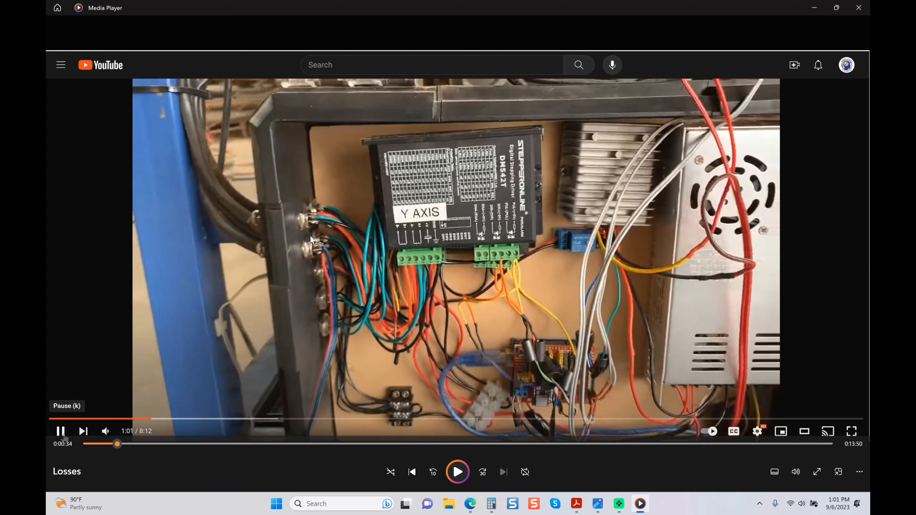
pyautogui.moveTo(321, 258)
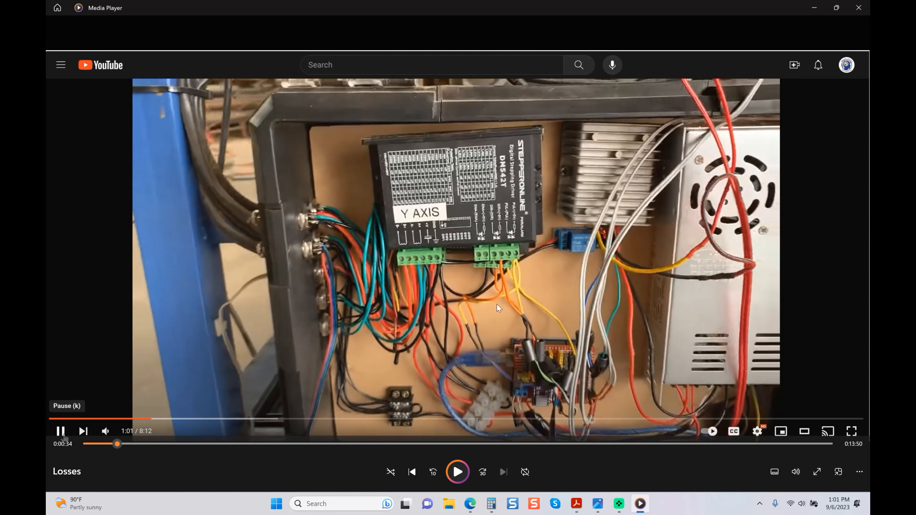
pyautogui.moveTo(406, 239)
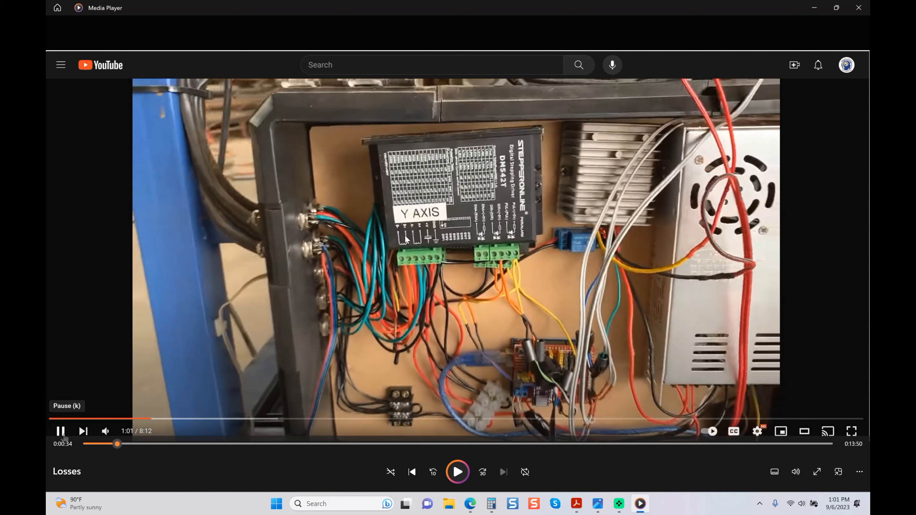
pyautogui.moveTo(422, 330)
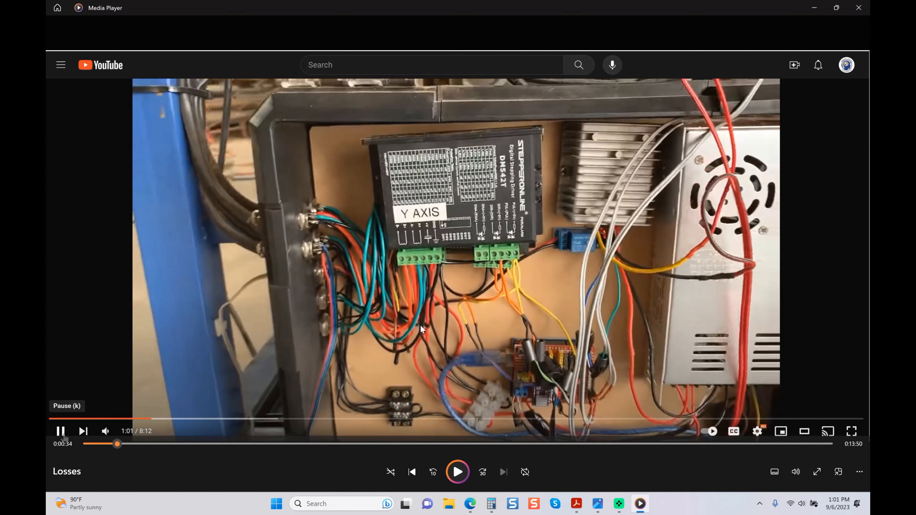
pyautogui.moveTo(458, 336)
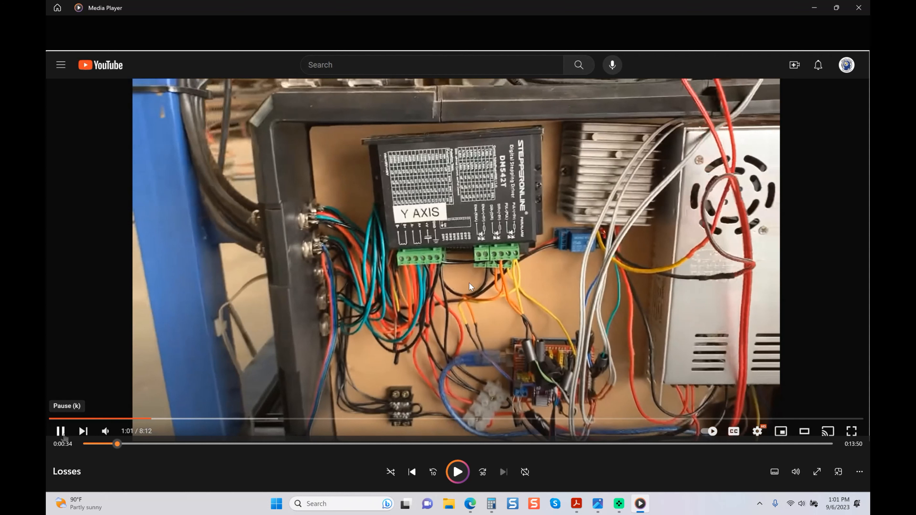
pyautogui.moveTo(536, 326)
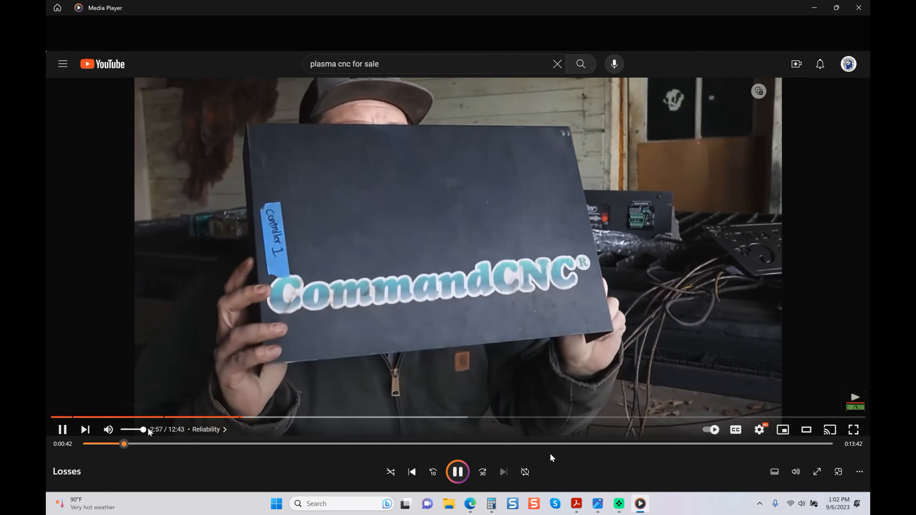
# Step: Pause briefly on the CommandCNC box, then play on to the two controller units around 1:55
pyautogui.click(457, 472)
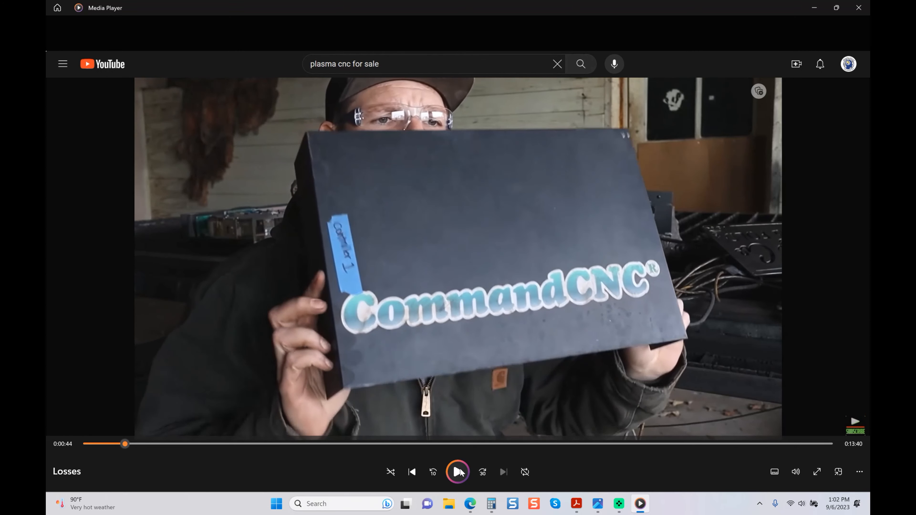
pyautogui.moveTo(459, 472)
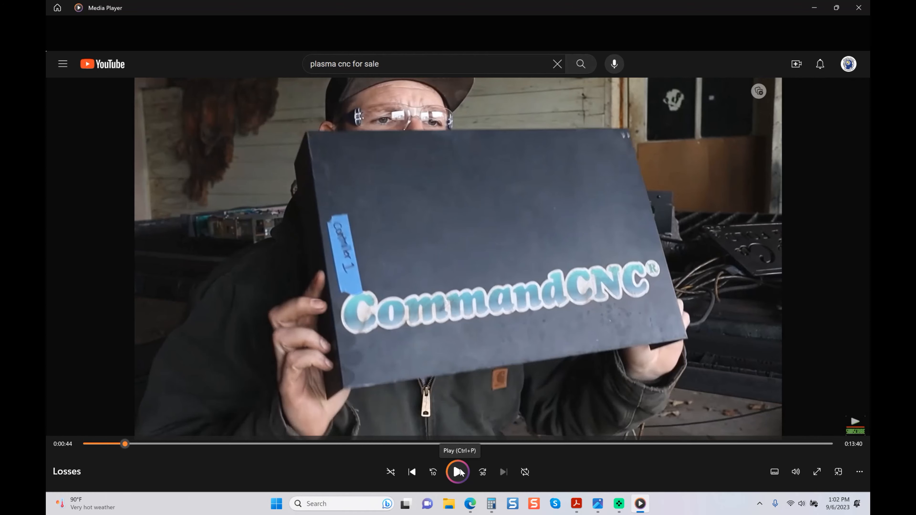
pyautogui.click(458, 472)
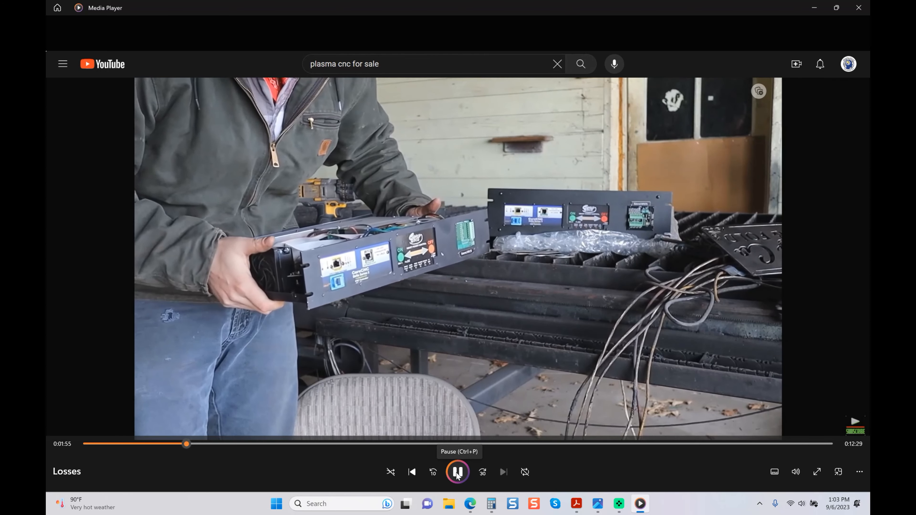
# Step: Pause at the controller units, then play on and stop at 2:05 on the exposed circuit boards
pyautogui.click(458, 472)
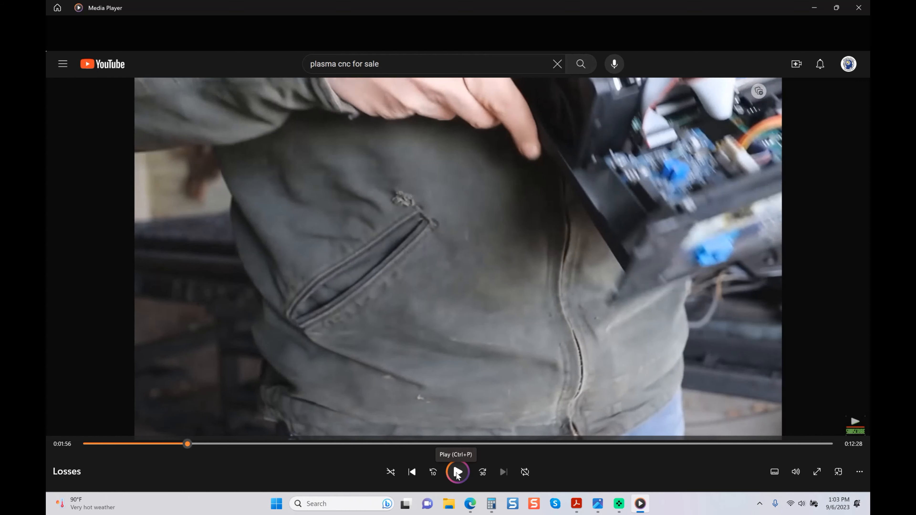
pyautogui.click(457, 472)
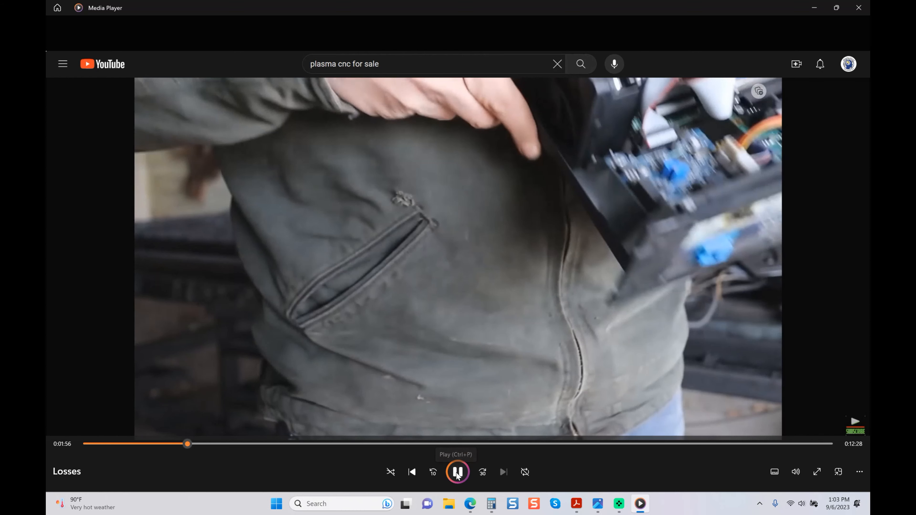
pyautogui.click(458, 472)
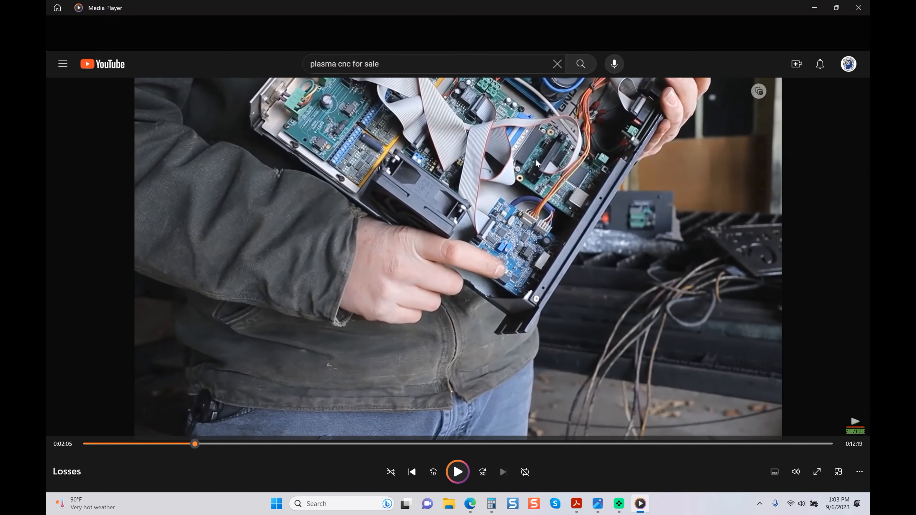
pyautogui.moveTo(517, 165)
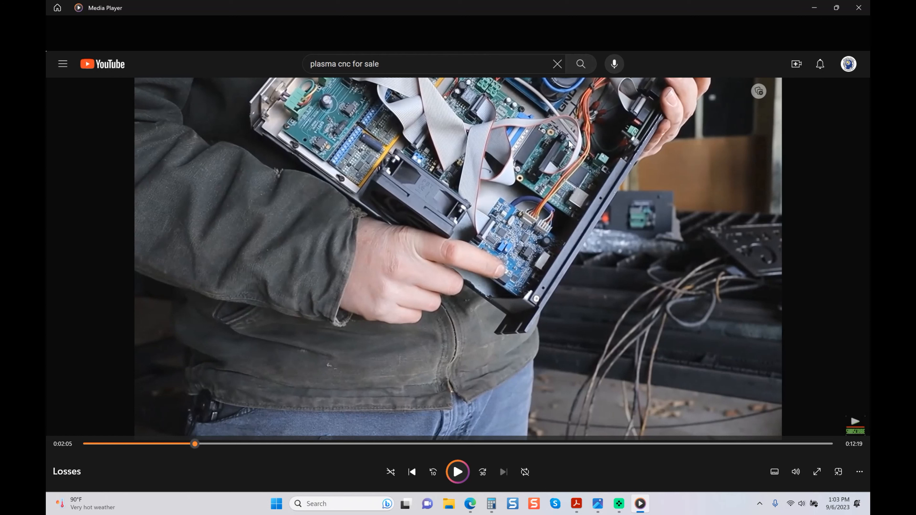
pyautogui.moveTo(516, 219)
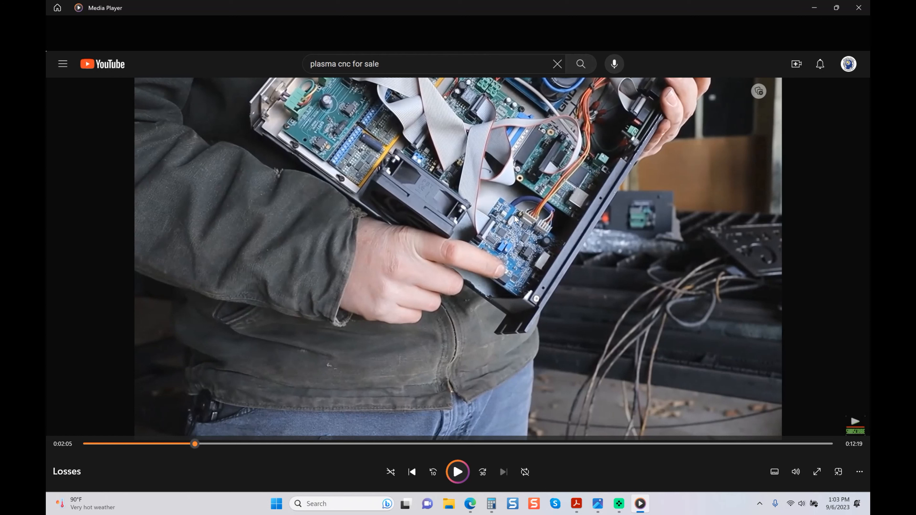
pyautogui.moveTo(455, 156)
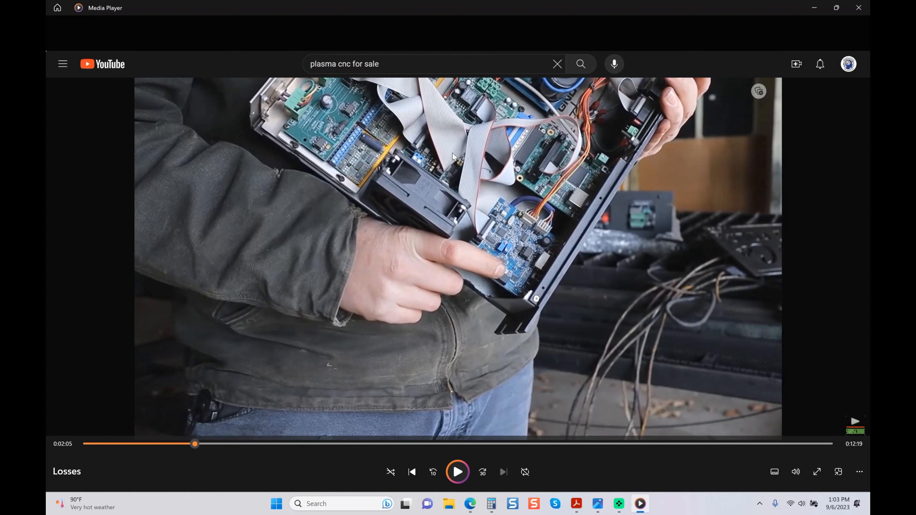
pyautogui.moveTo(355, 158)
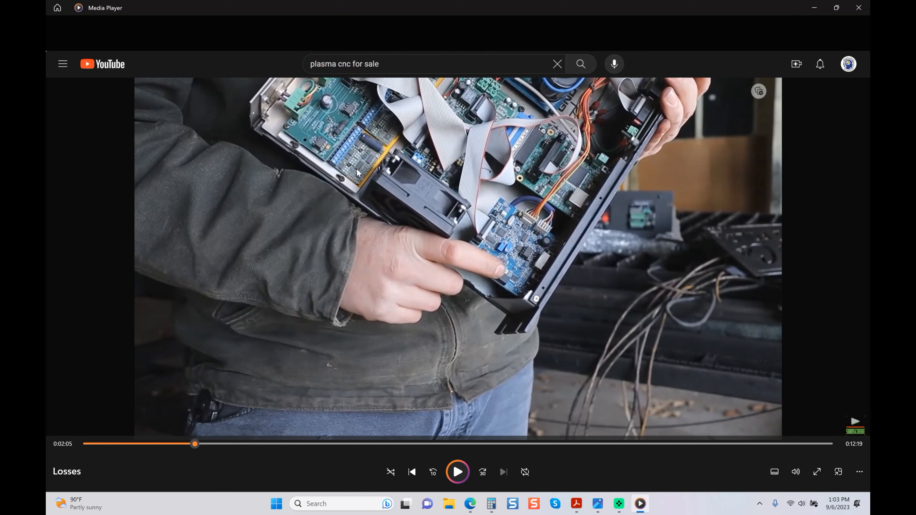
pyautogui.moveTo(351, 109)
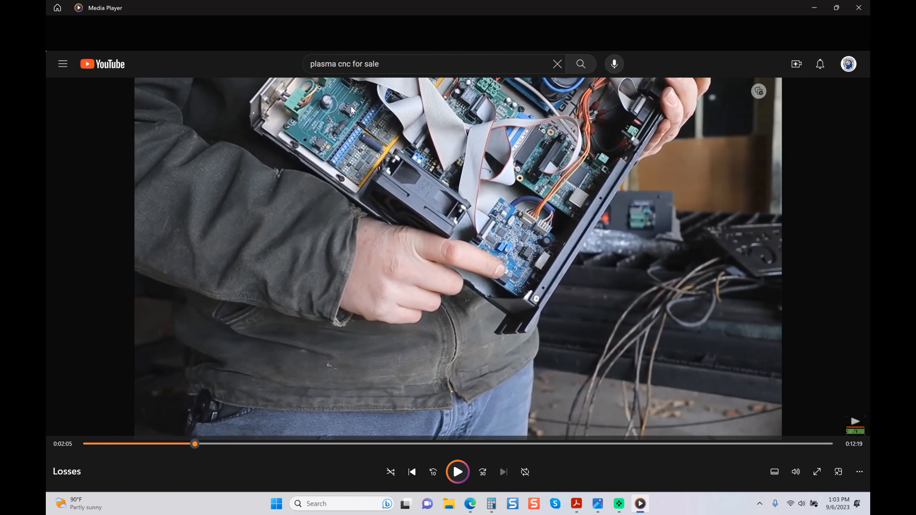
pyautogui.moveTo(344, 161)
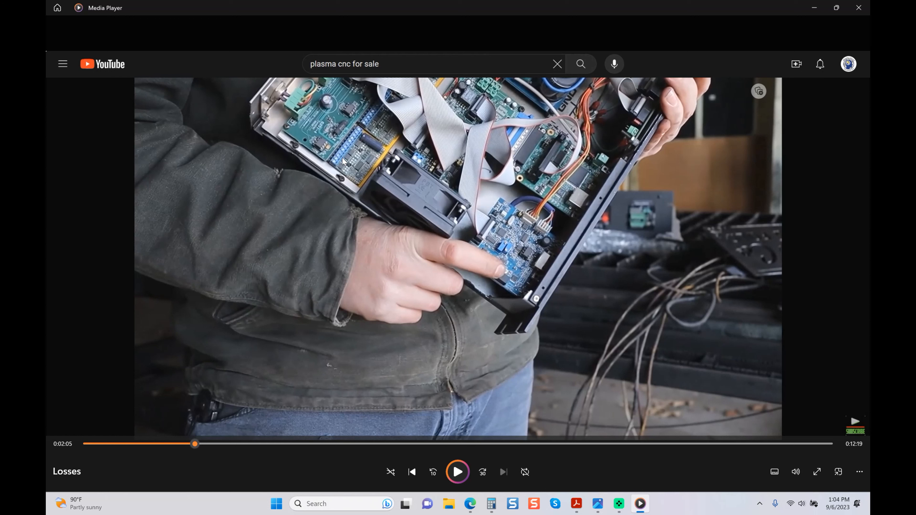
pyautogui.moveTo(353, 165)
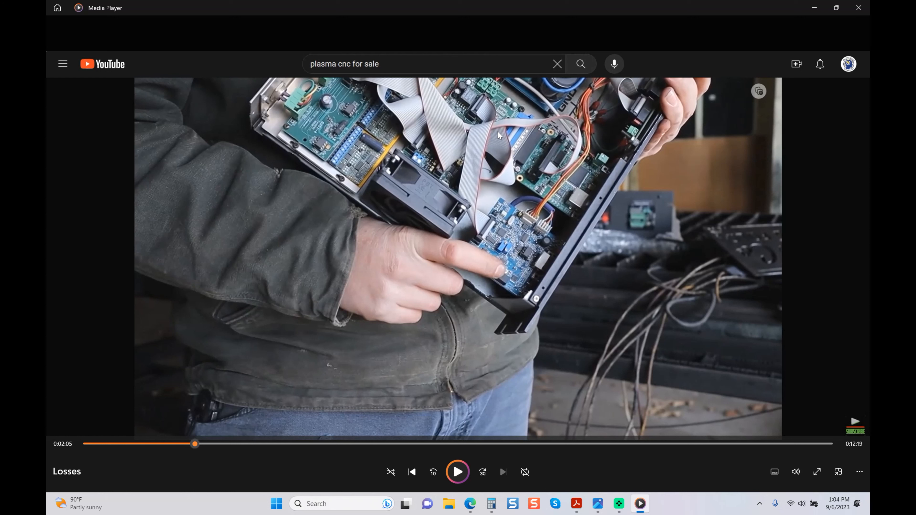
pyautogui.moveTo(510, 250)
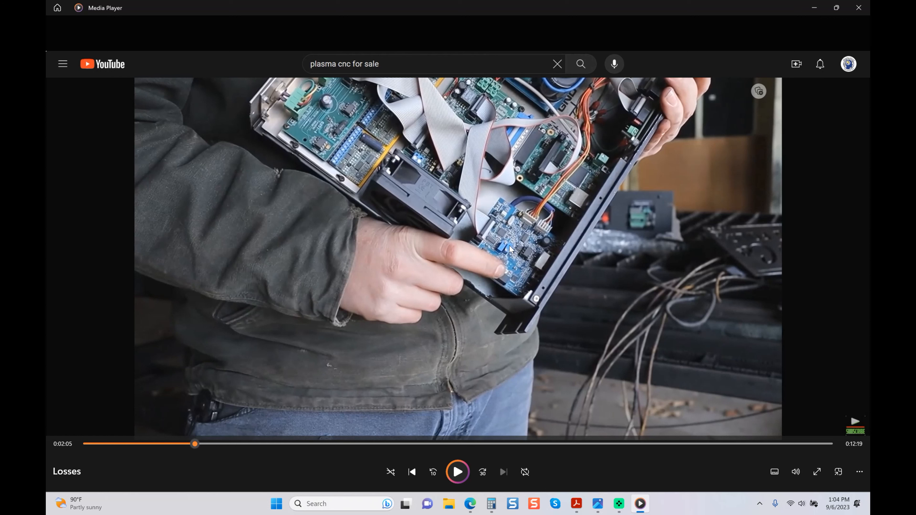
pyautogui.moveTo(508, 226)
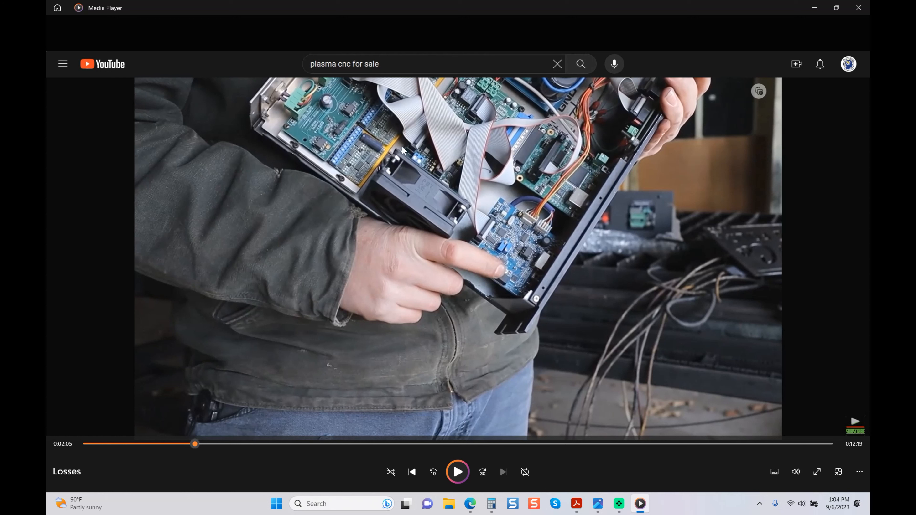
pyautogui.moveTo(403, 138)
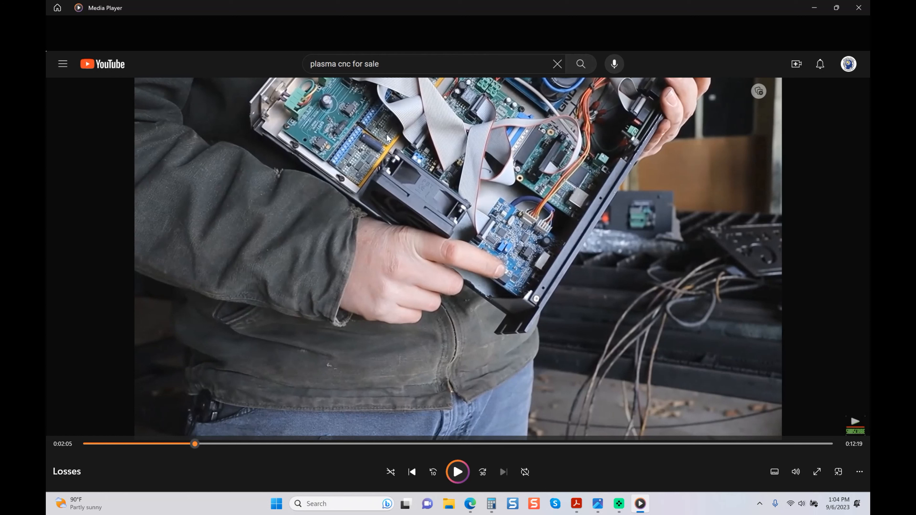
pyautogui.moveTo(502, 132)
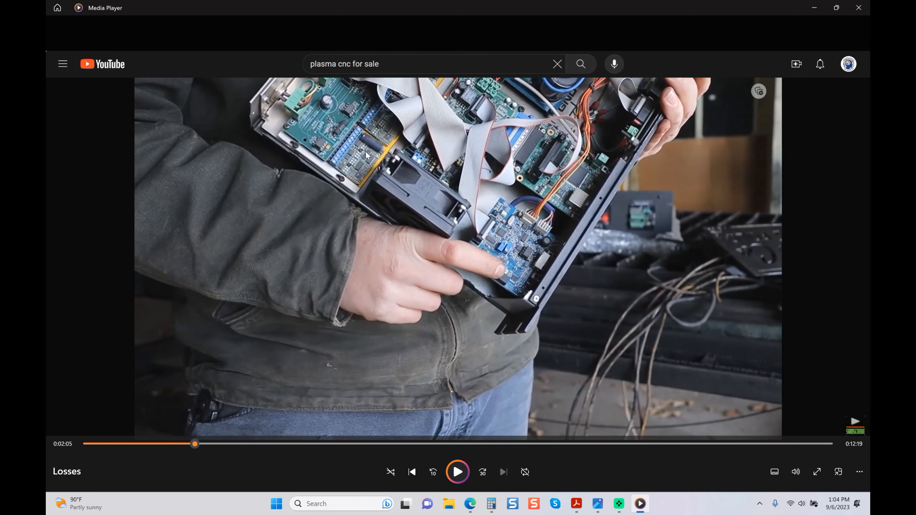
pyautogui.moveTo(520, 286)
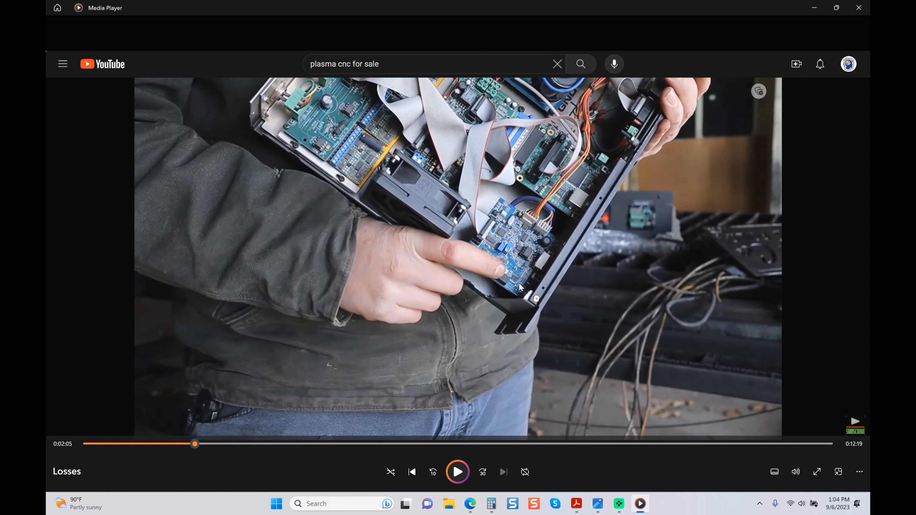
pyautogui.moveTo(458, 472)
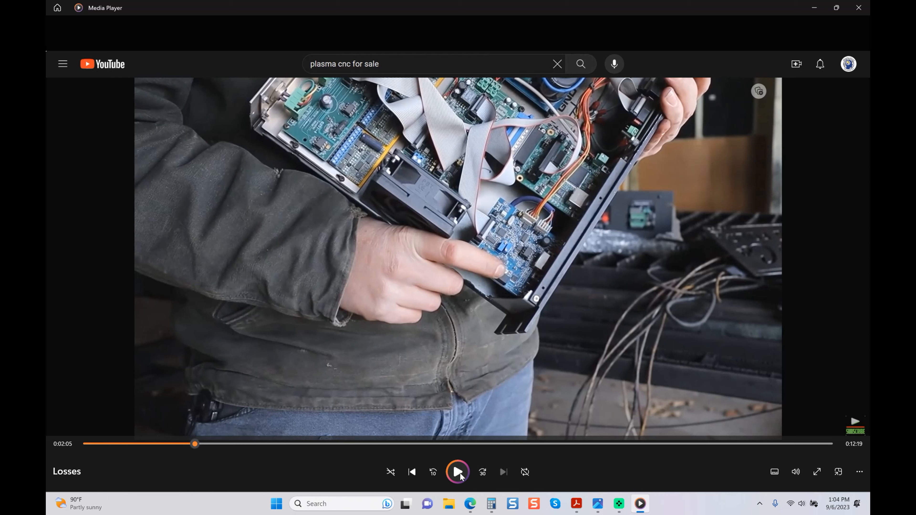
# Step: Resume playback and pause at about 2:34 on the presenter beside the controller box
pyautogui.click(457, 472)
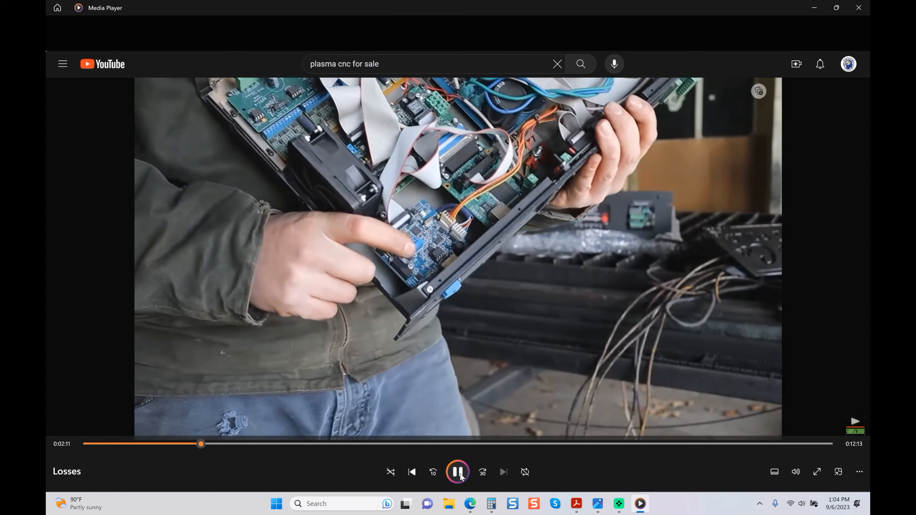
pyautogui.moveTo(458, 471)
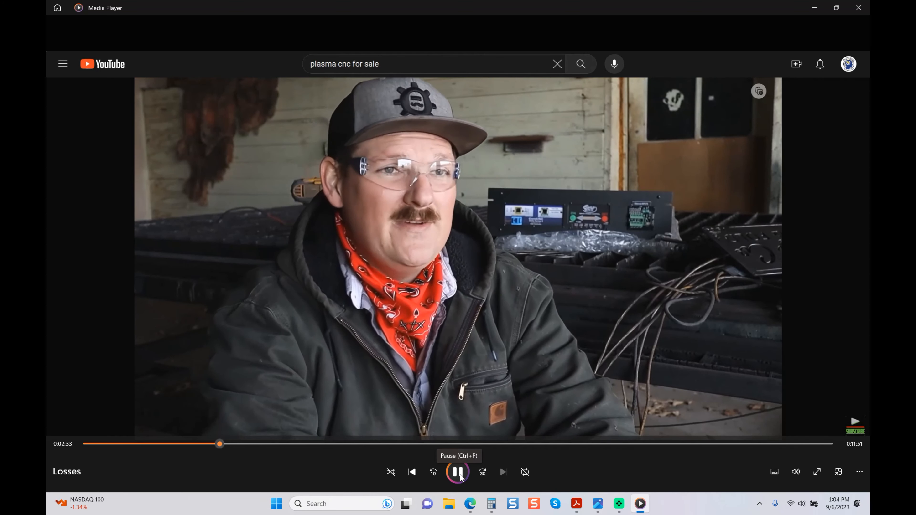
pyautogui.click(458, 472)
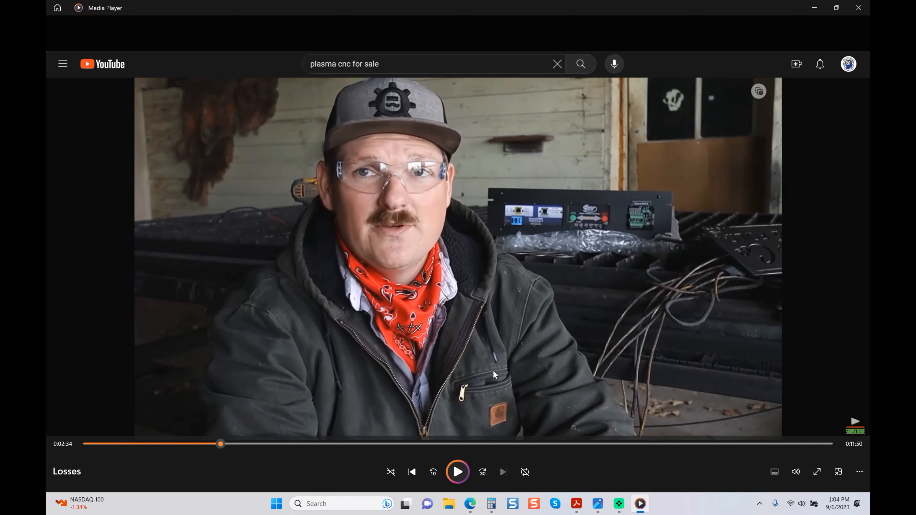
pyautogui.moveTo(579, 377)
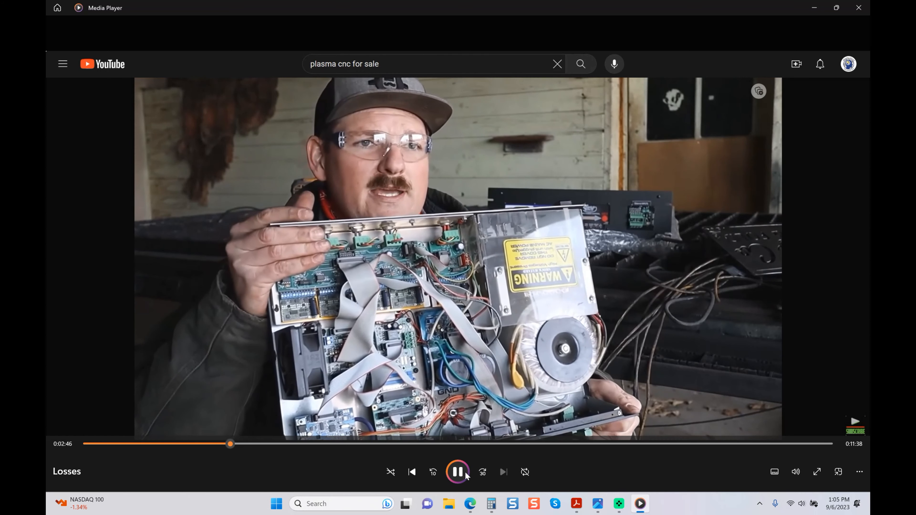
# Step: Pause at about 2:47 on the opened controller with the warning-labelled transformer
pyautogui.click(457, 471)
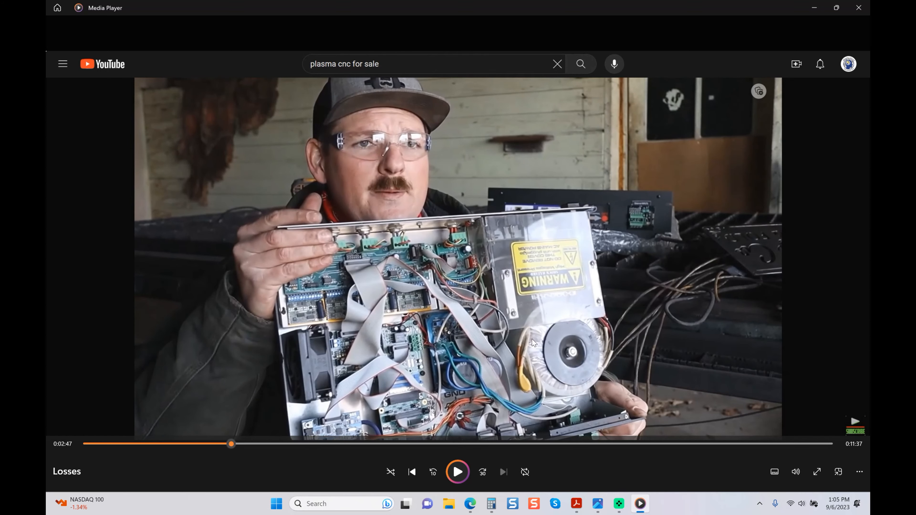
pyautogui.moveTo(671, 358)
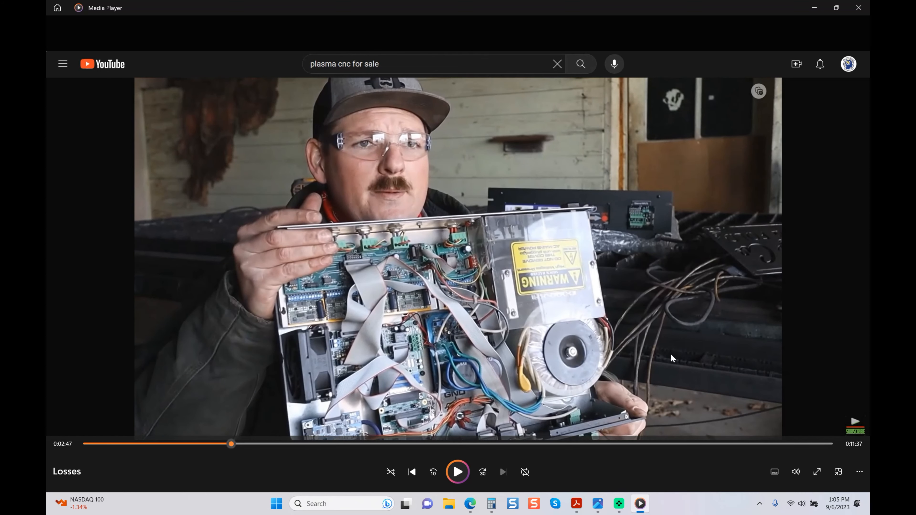
pyautogui.moveTo(383, 358)
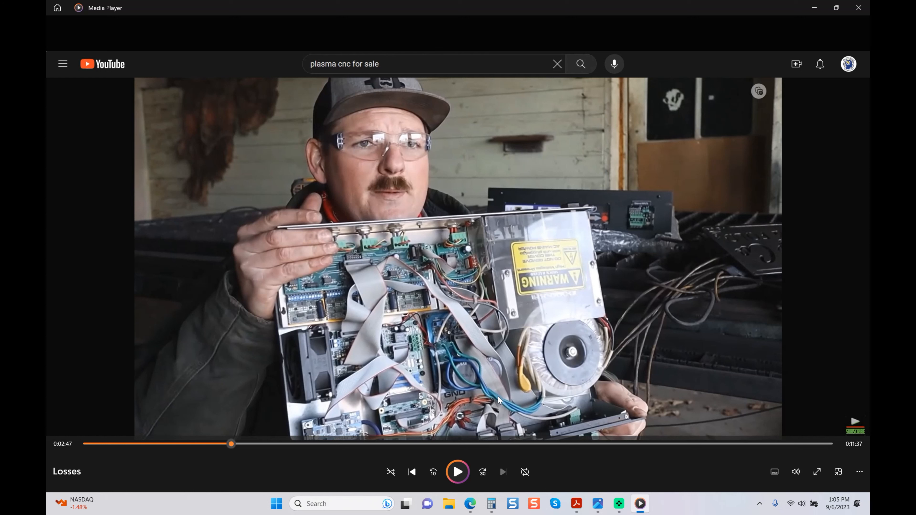
pyautogui.moveTo(391, 315)
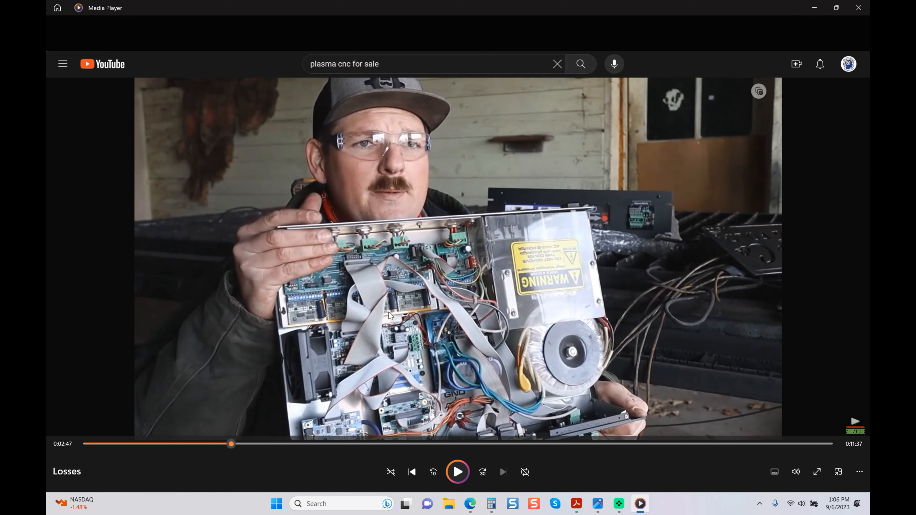
pyautogui.moveTo(495, 378)
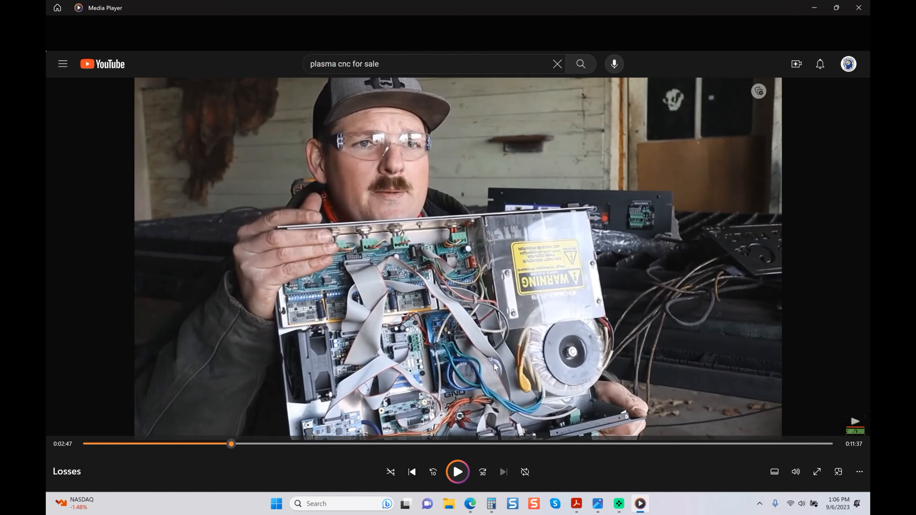
pyautogui.moveTo(456, 396)
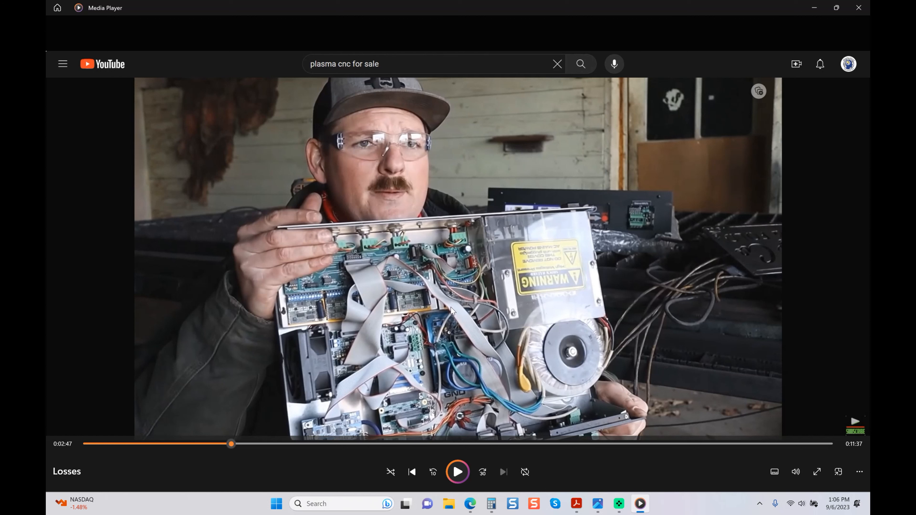
pyautogui.moveTo(463, 360)
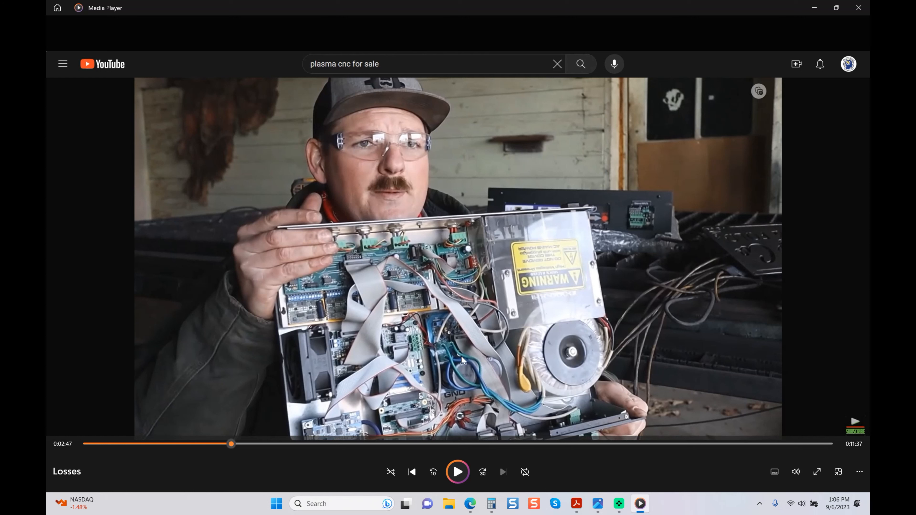
pyautogui.moveTo(493, 387)
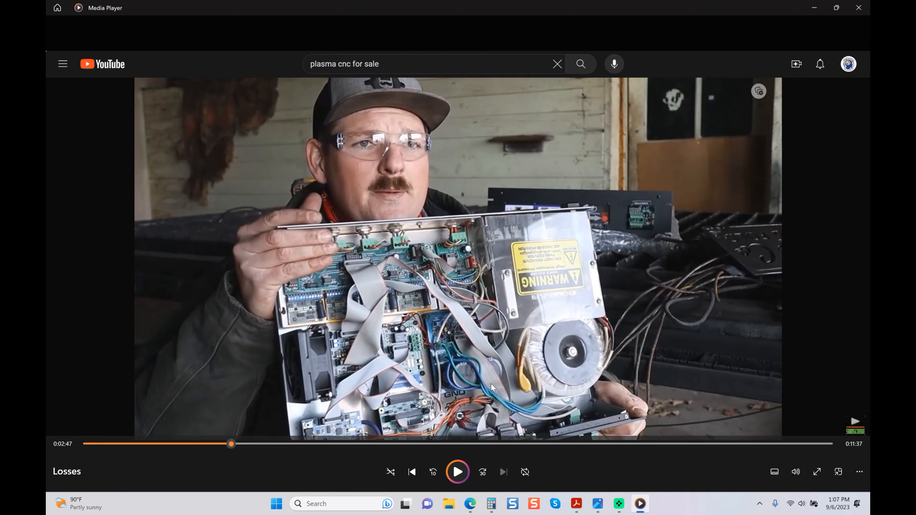
pyautogui.moveTo(527, 456)
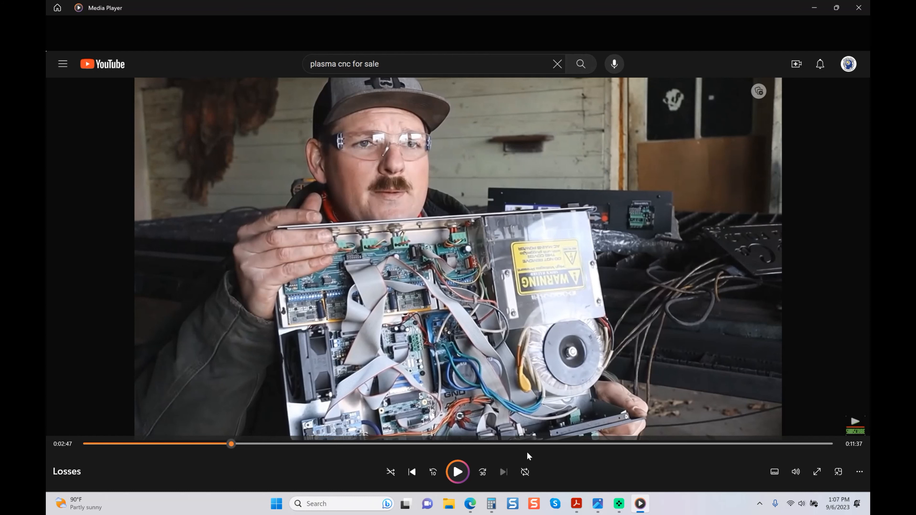